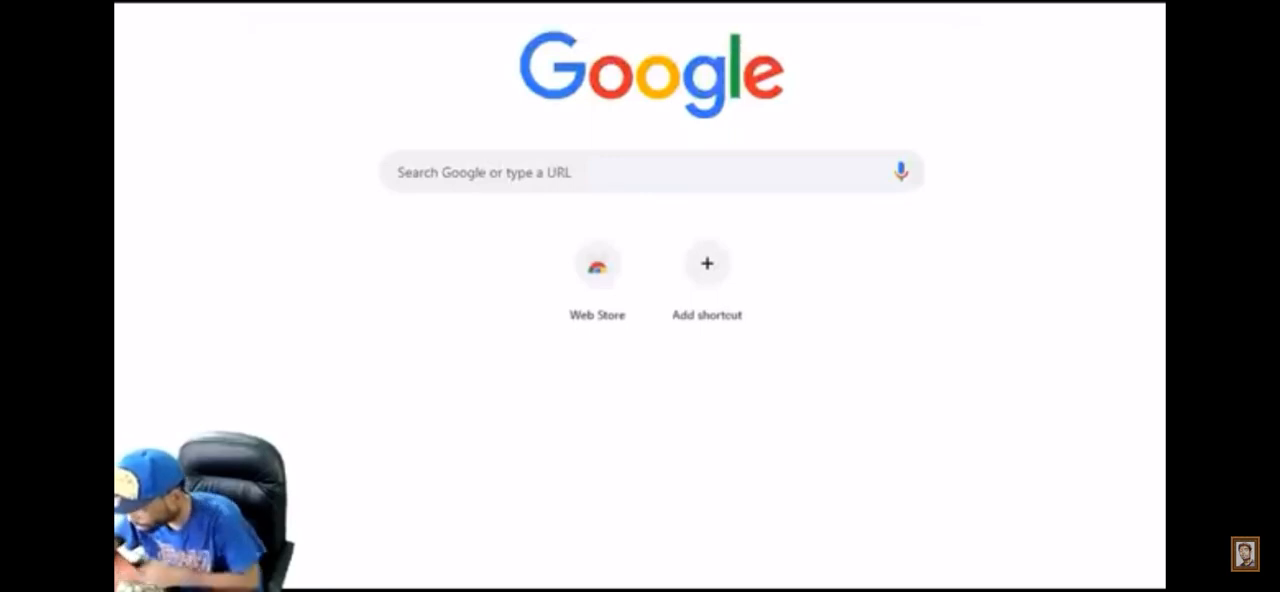
Search 'Uncle Sam', then view the Uncle Sam encyclopedia article and read down it
{"action": "type", "text": "Uncle Sam"}
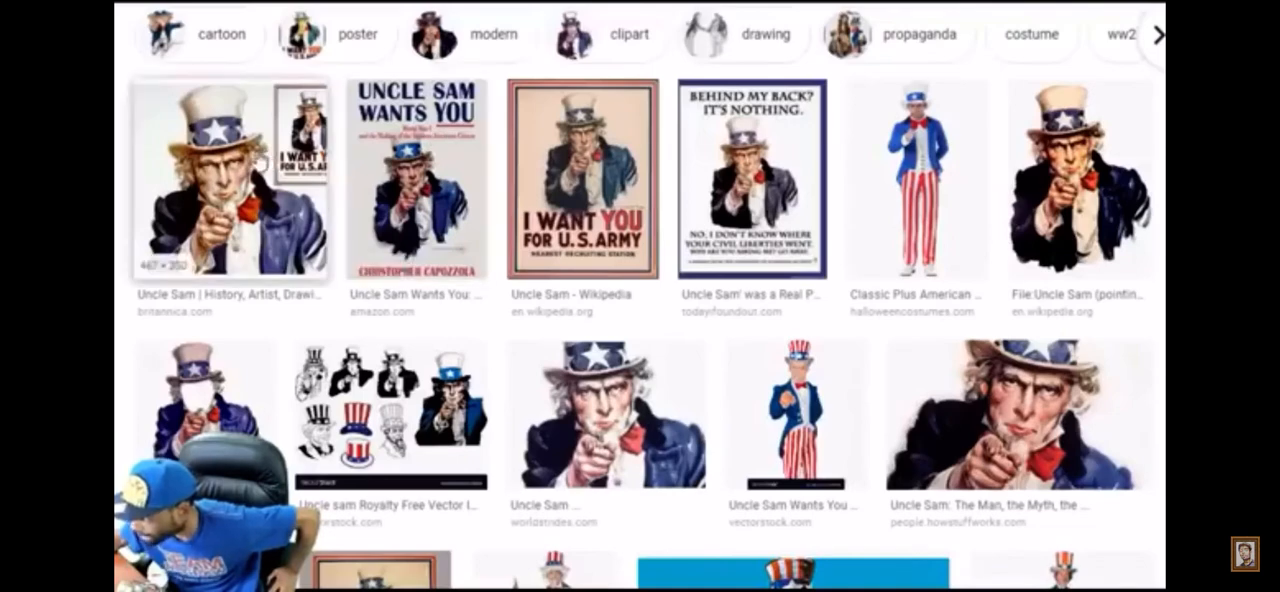
{"action": "left_click", "coordinate": [224, 180]}
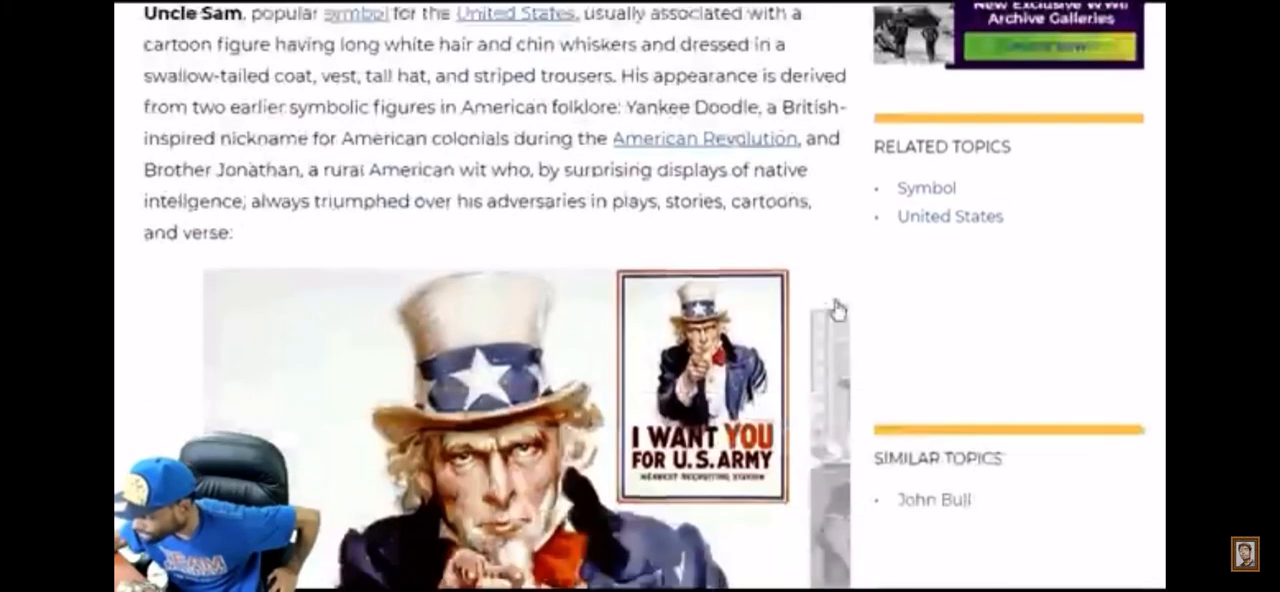
{"action": "scroll", "scroll_direction": "down", "scroll_amount": 3}
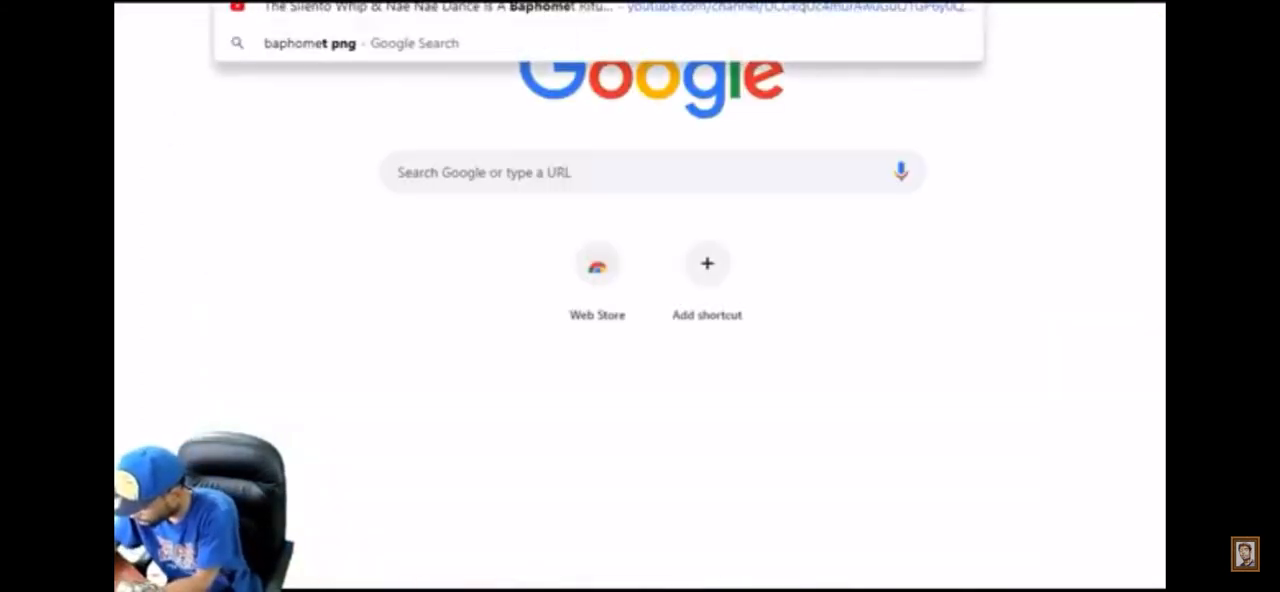
Run the 'baphomet png' suggestion to load the Baphomet image grid
{"action": "left_click", "coordinate": [308, 42]}
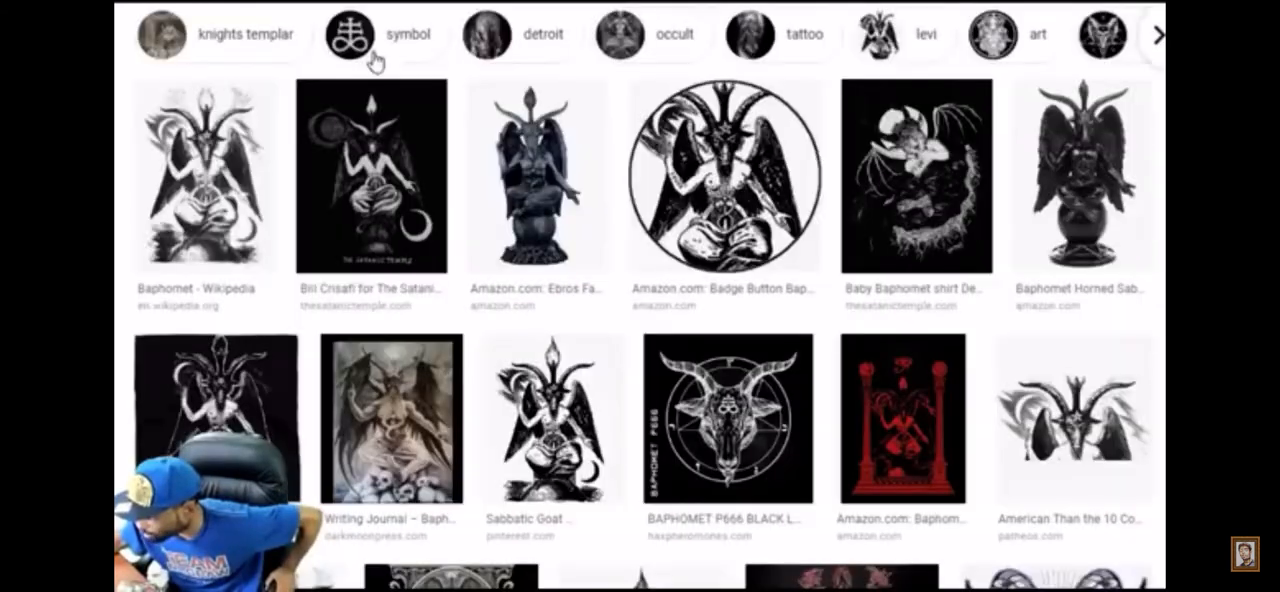
{"action": "mouse_move", "coordinate": [700, 270]}
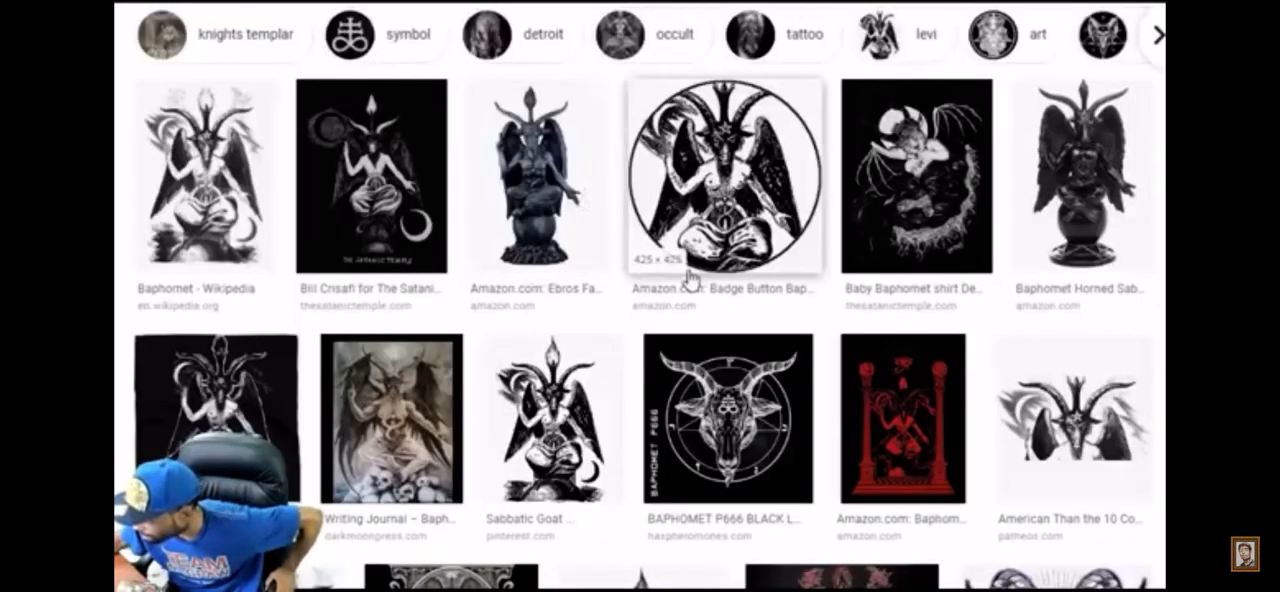
{"action": "mouse_move", "coordinate": [740, 204]}
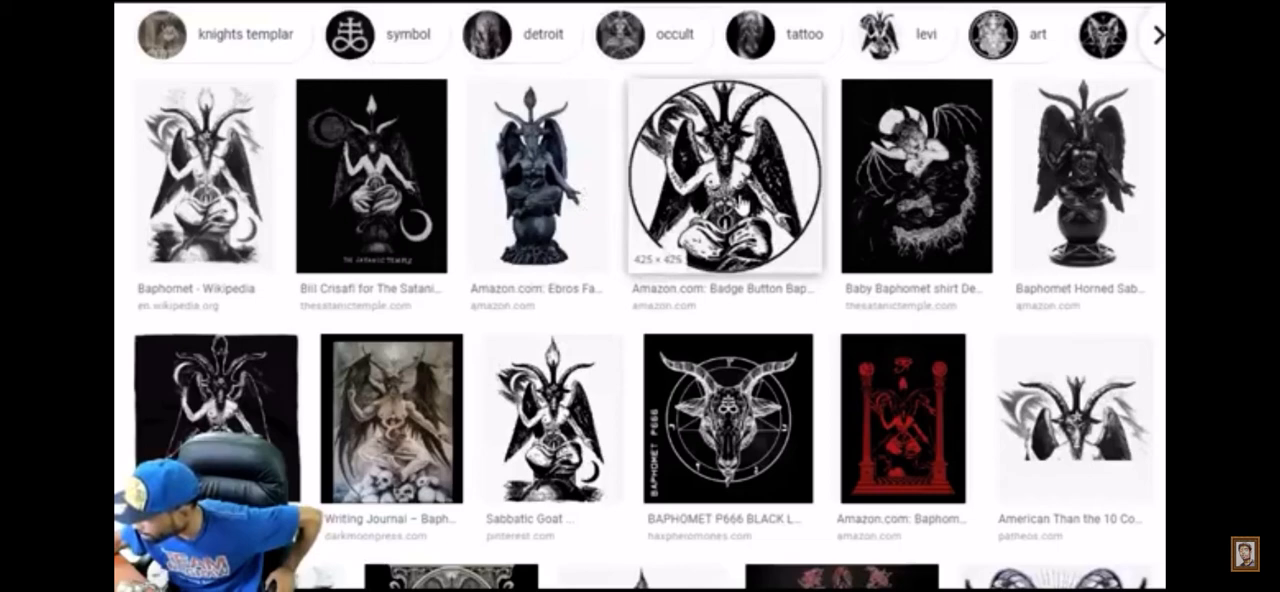
Search Narmer, show image results and preview the King Menes 'Narmer' Facts picture from Trips in Egypt
{"action": "left_click", "coordinate": [722, 176]}
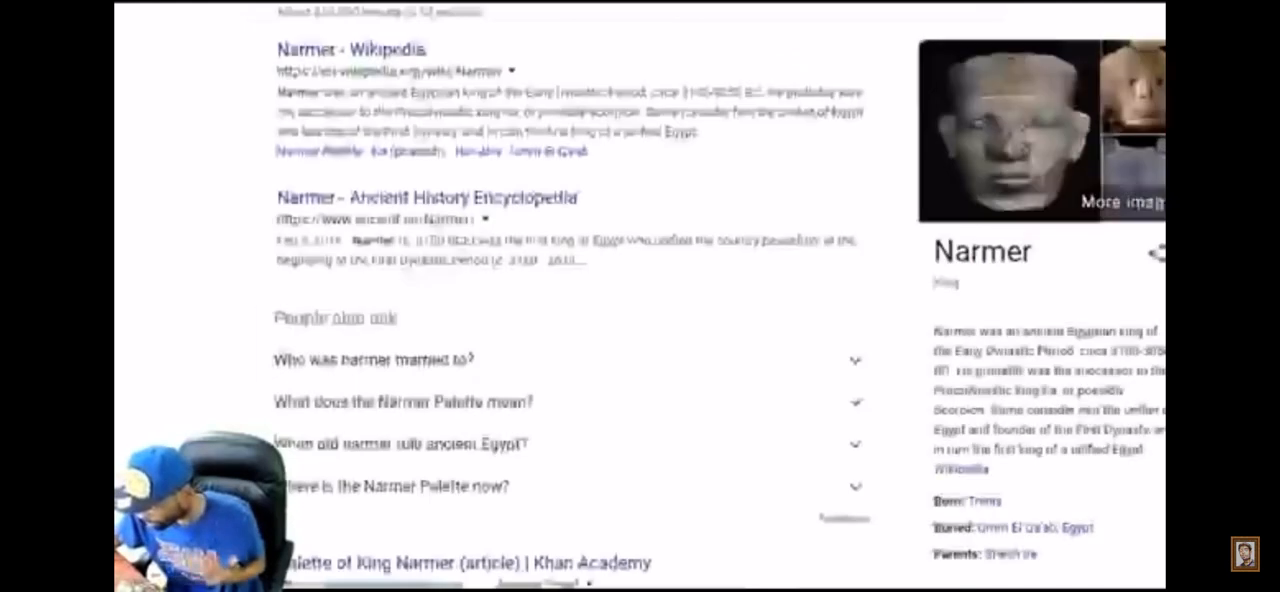
{"action": "left_click", "coordinate": [1122, 200]}
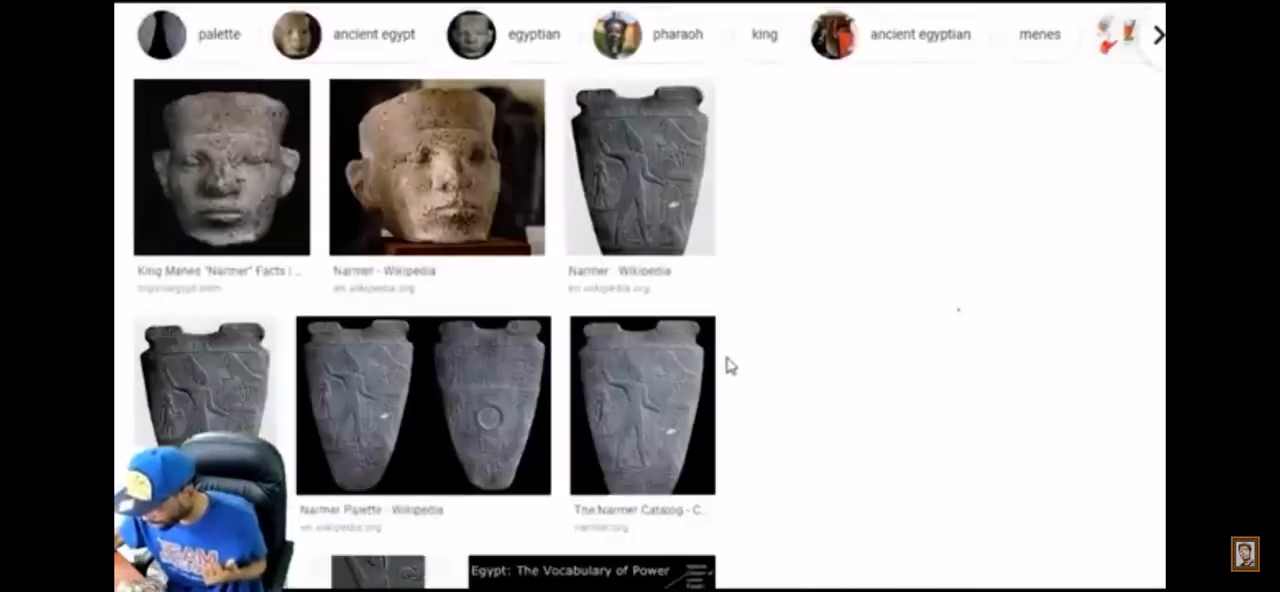
{"action": "left_click", "coordinate": [220, 168]}
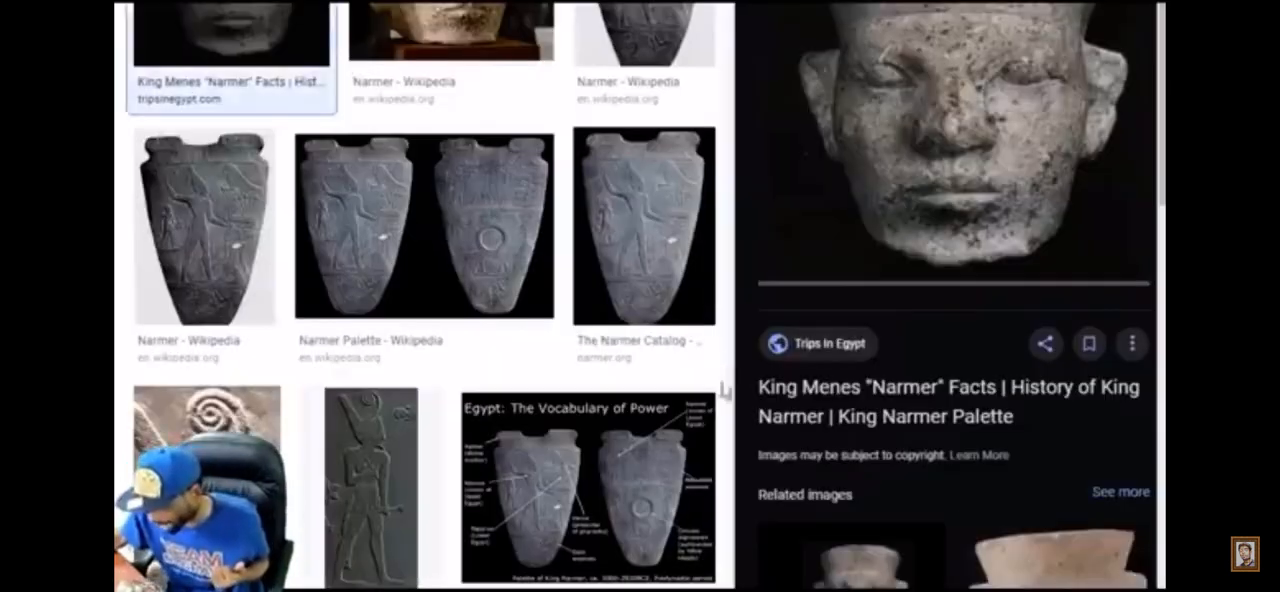